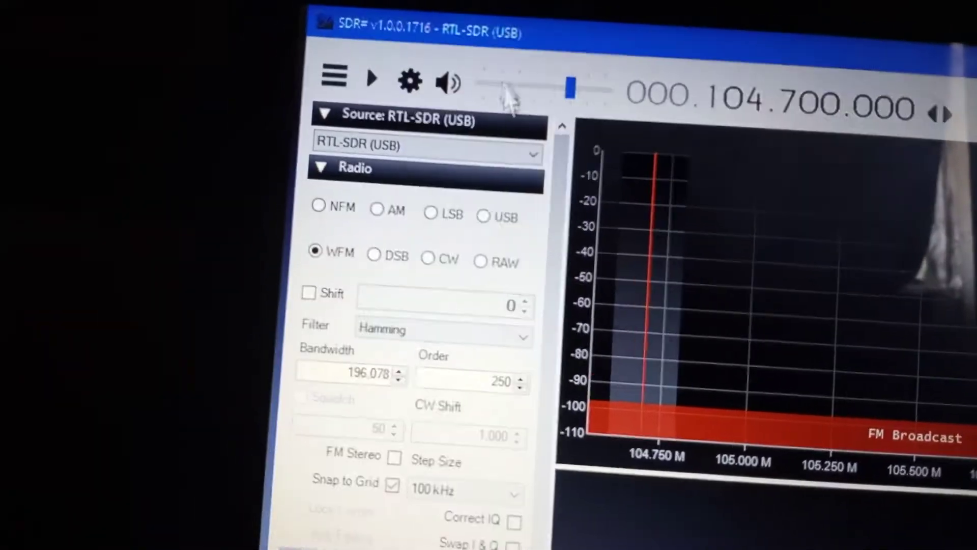
- Open the RTL-SDR Controller dialog showing the 2.4 MSPS sample rate at 104.7 MHz WFM
left_click(411, 77)
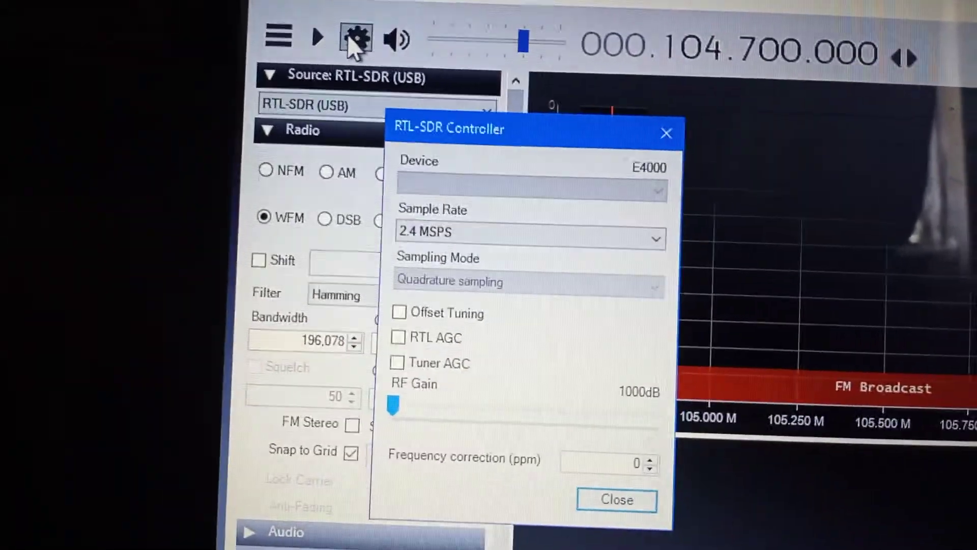